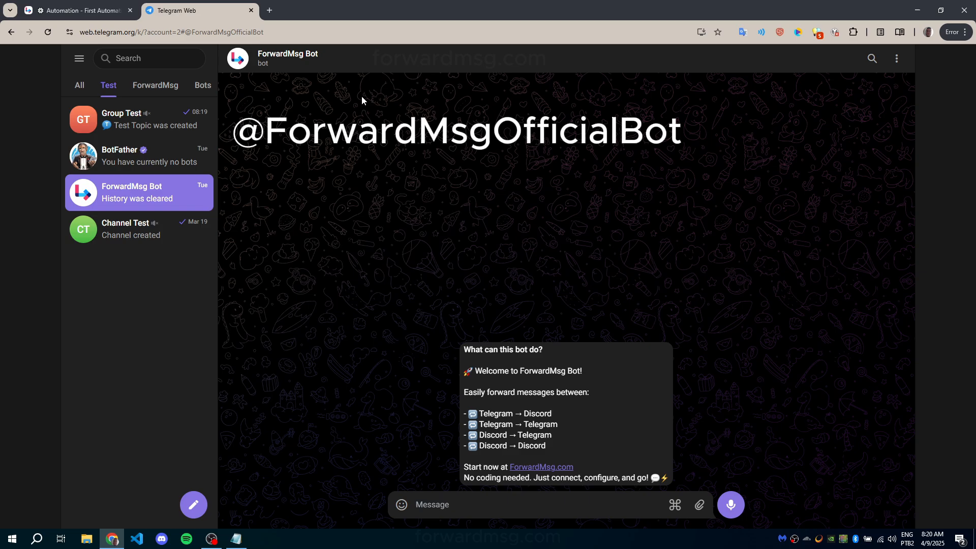
Step: Show ForwardMsg Bot's info and its keyboard of actions, including Get ID
{"action": "left_click", "coordinate": [287, 58]}
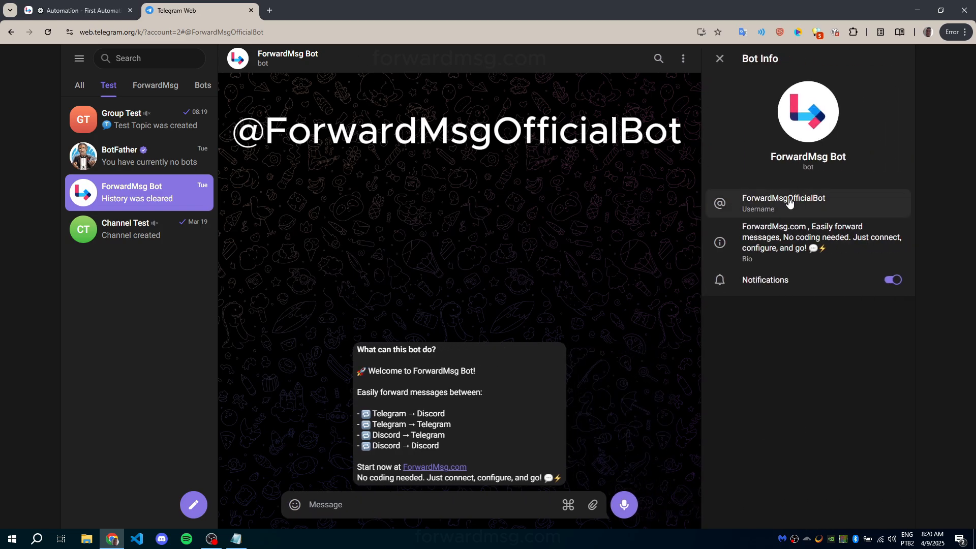
{"action": "type", "text": "@ForwardMsgOfficialBot"}
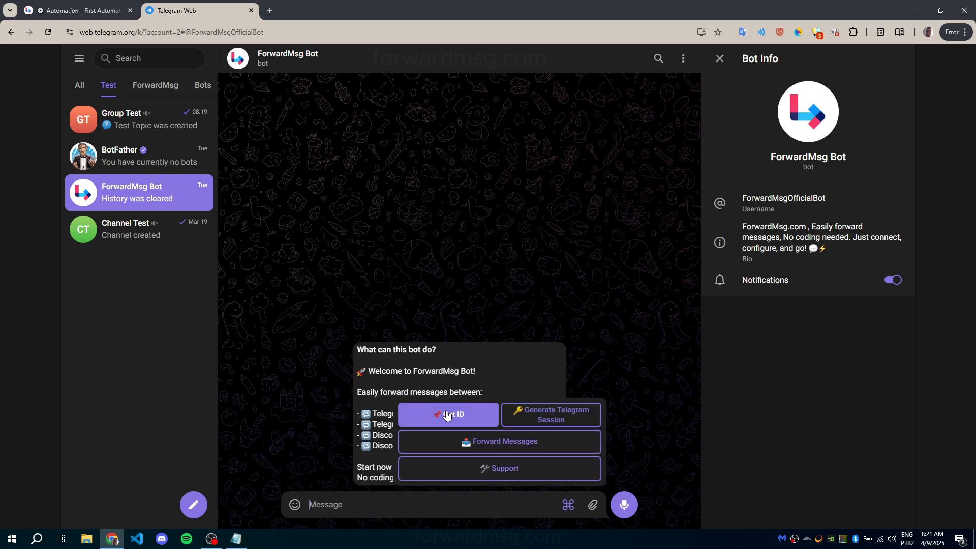
Step: Have the ForwardMsg bot report your own user ID
{"action": "left_click", "coordinate": [447, 413]}
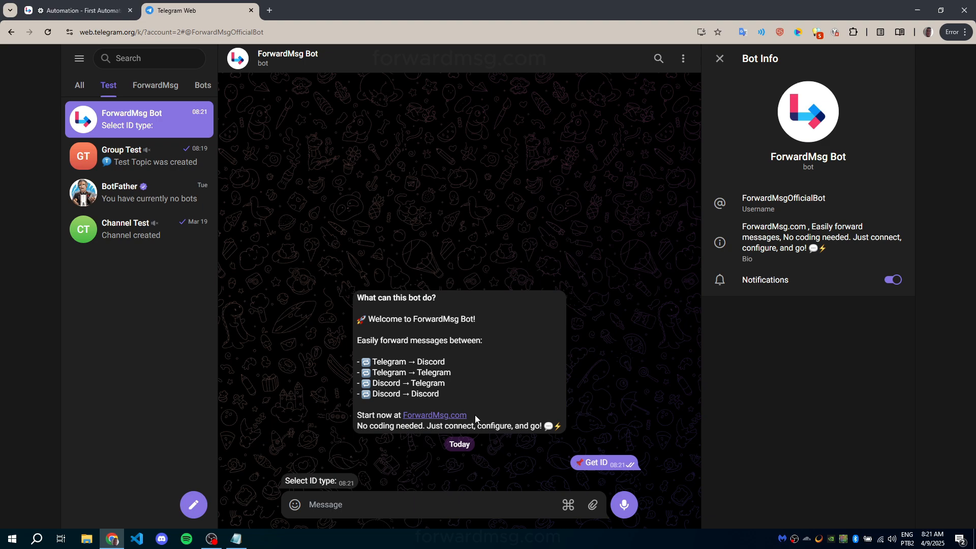
{"action": "left_click", "coordinate": [591, 463]}
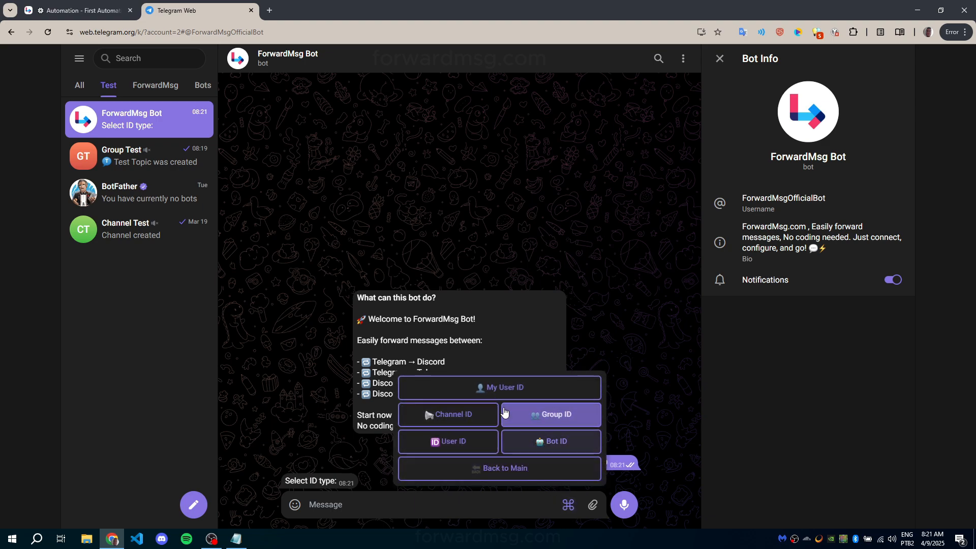
{"action": "left_click", "coordinate": [499, 387]}
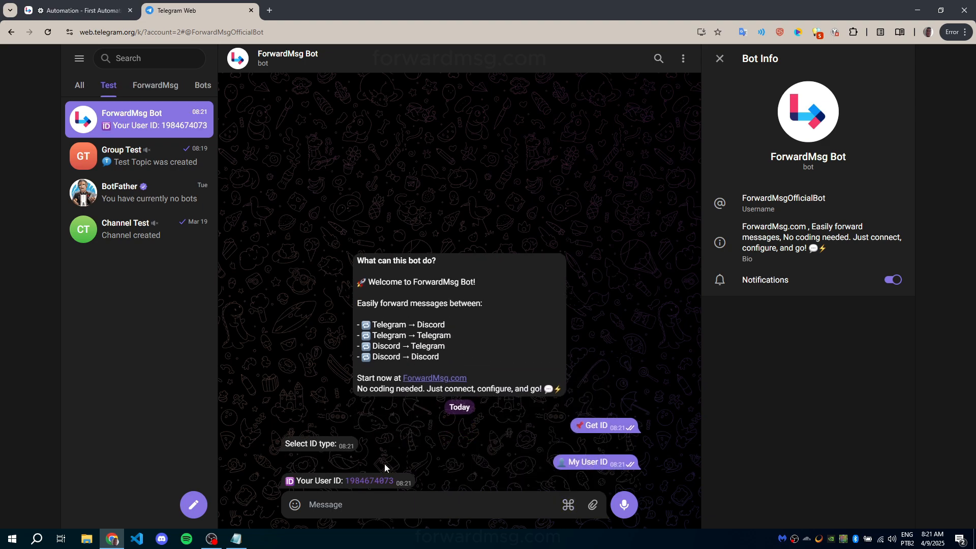
{"action": "mouse_move", "coordinate": [623, 504]}
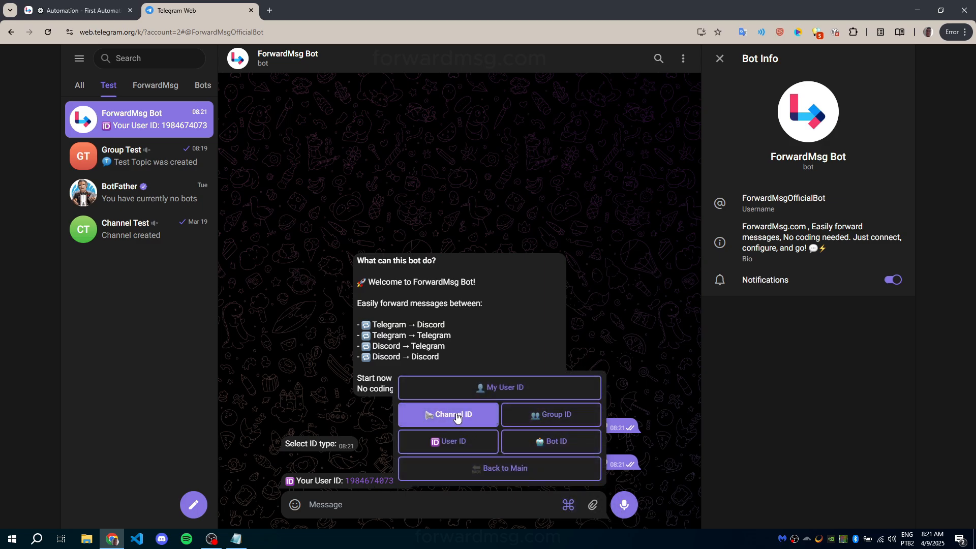
Step: Share Channel Test 4 and Group Test with the bot to get their IDs
{"action": "left_click", "coordinate": [447, 415]}
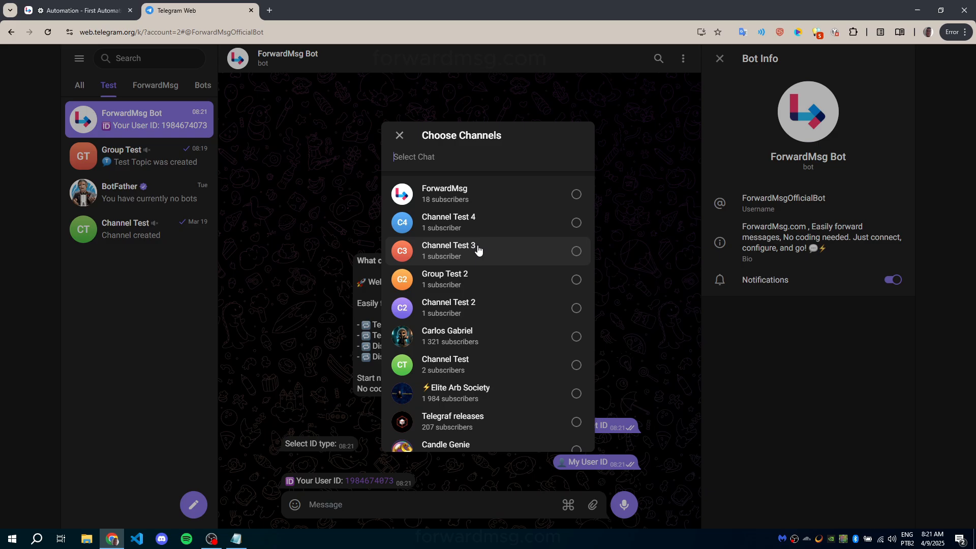
{"action": "left_click", "coordinate": [448, 222]}
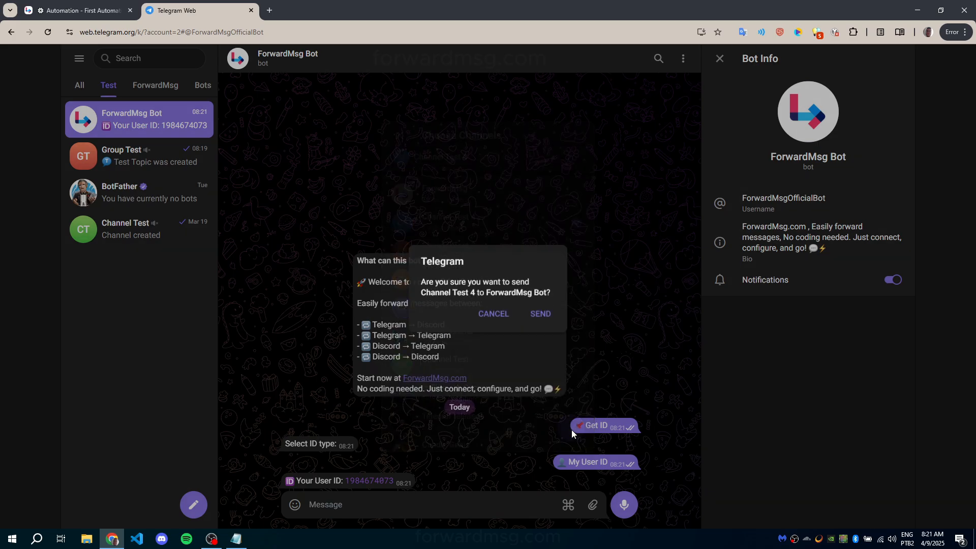
{"action": "left_click", "coordinate": [539, 313]}
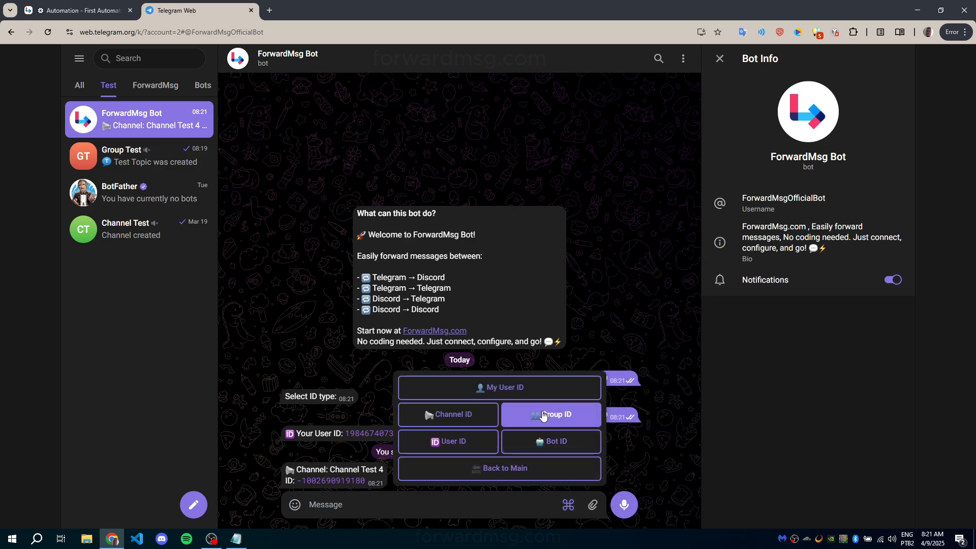
{"action": "left_click", "coordinate": [549, 414]}
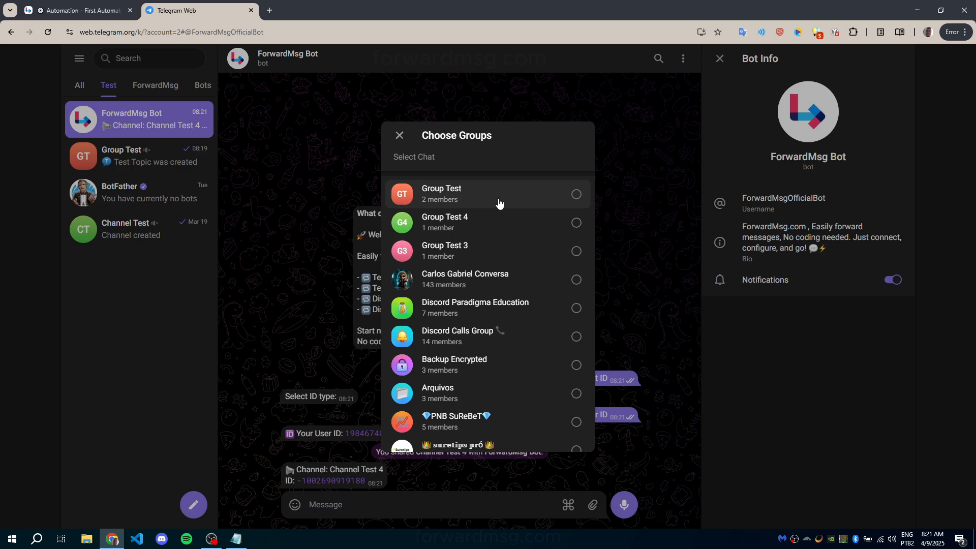
{"action": "left_click", "coordinate": [500, 194]}
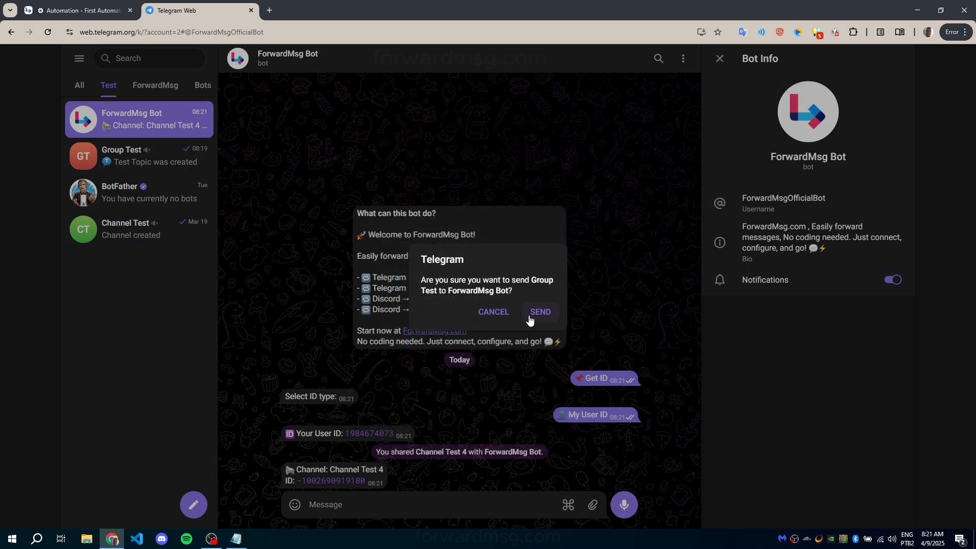
{"action": "left_click", "coordinate": [539, 312]}
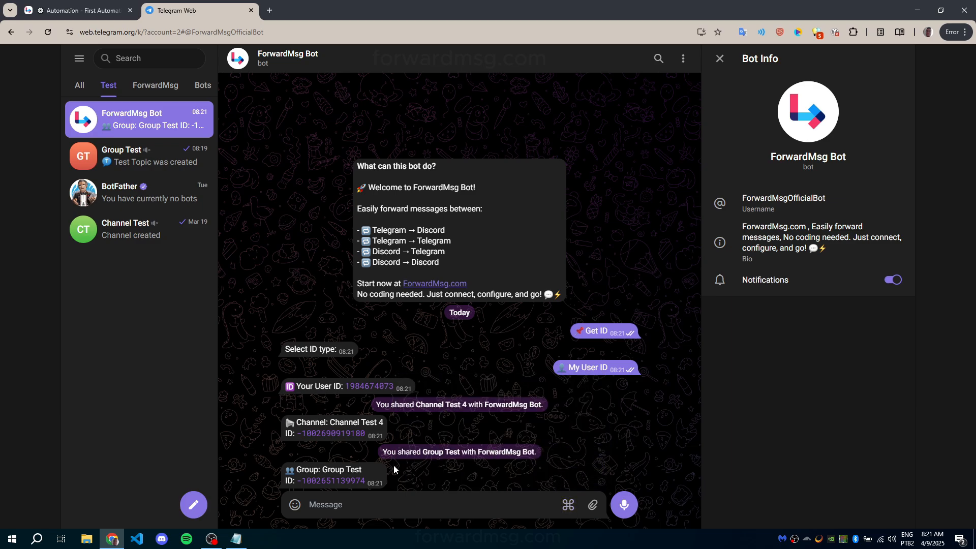
{"action": "mouse_move", "coordinate": [311, 452]}
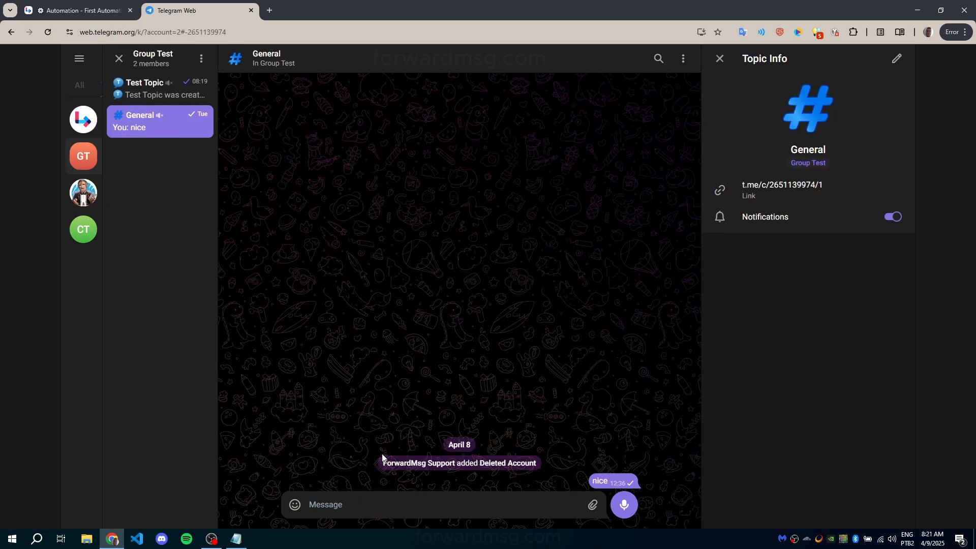
Step: Post a message in General, then send 'copy message link' in Test Topic
{"action": "type", "text": "This a top"}
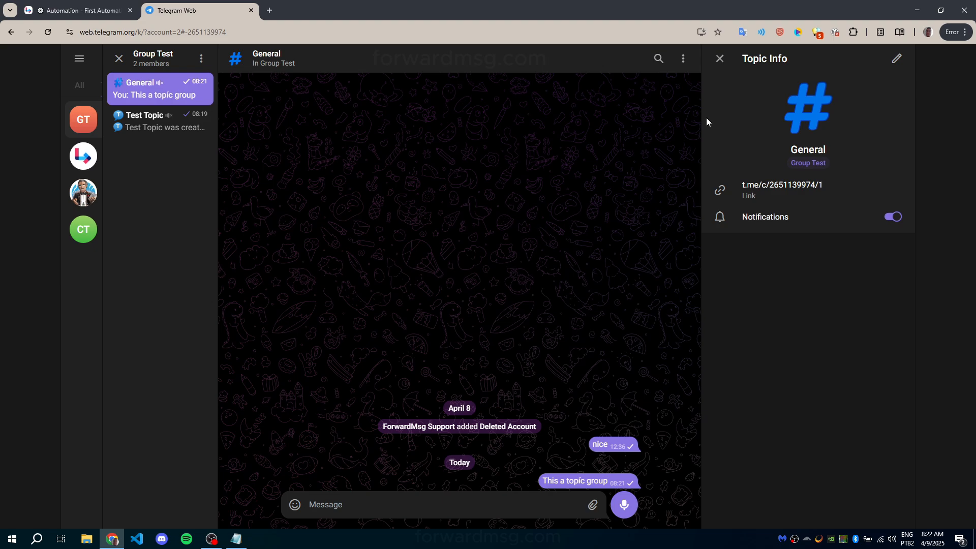
{"action": "left_click", "coordinate": [149, 122]}
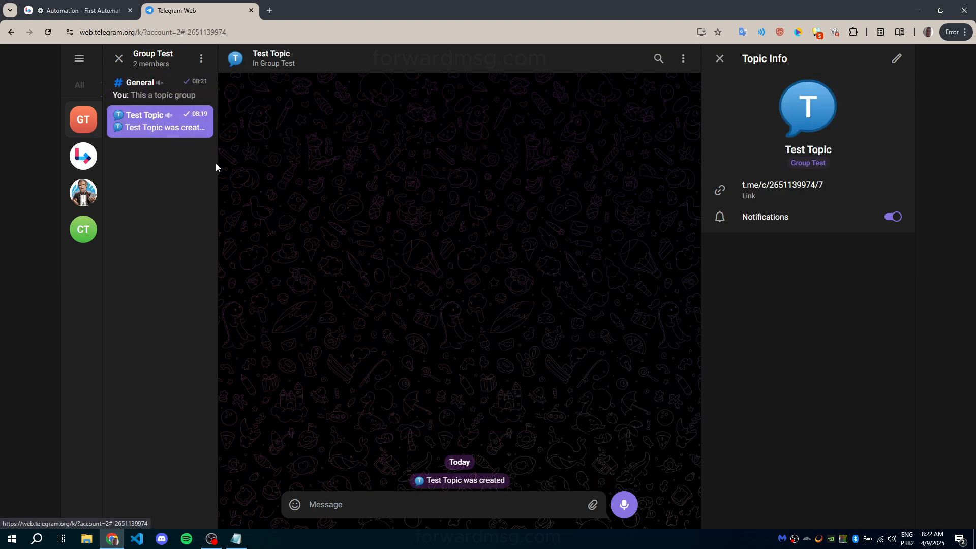
{"action": "type", "text": "copy message link"}
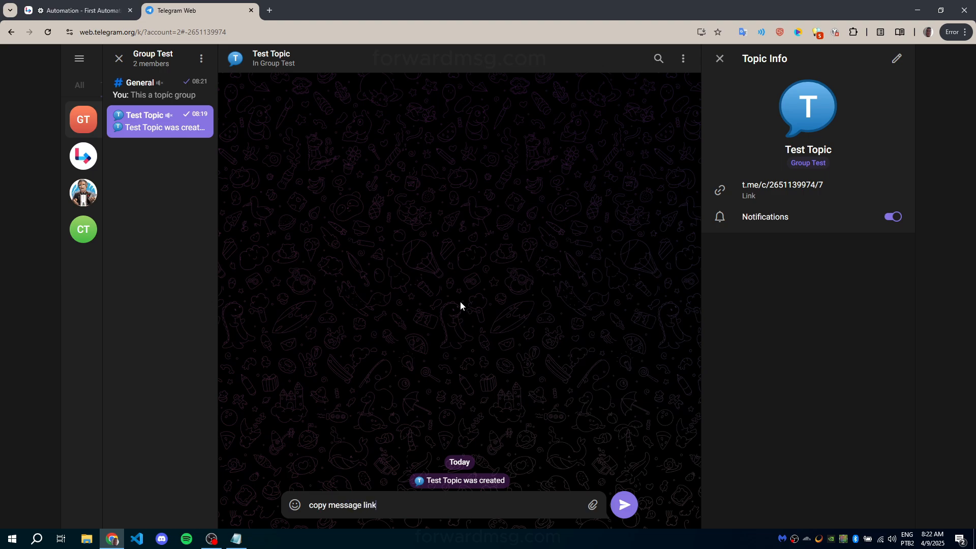
{"action": "left_click", "coordinate": [623, 504]}
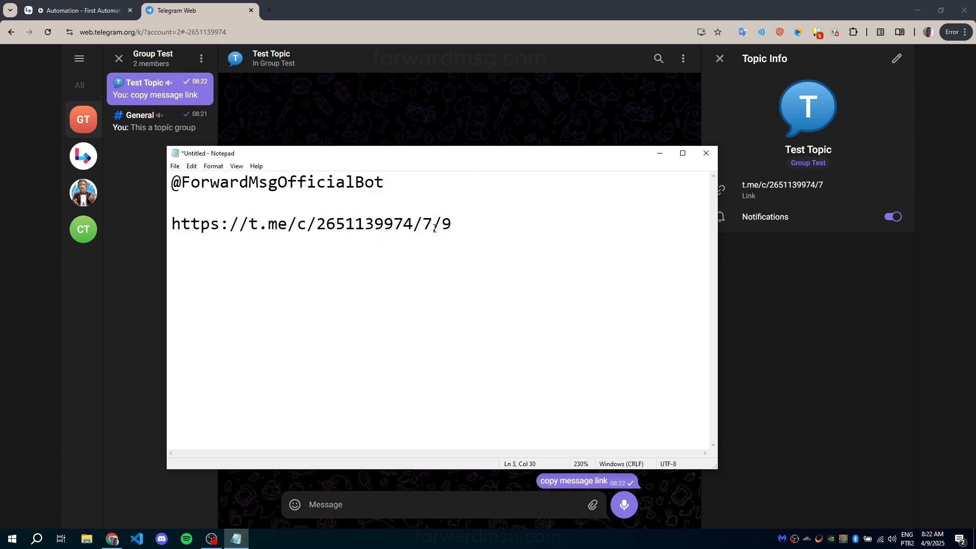
Step: Trim the pasted message link in Notepad down to 'TOPIC ID = 7'
{"action": "double_click", "coordinate": [425, 224]}
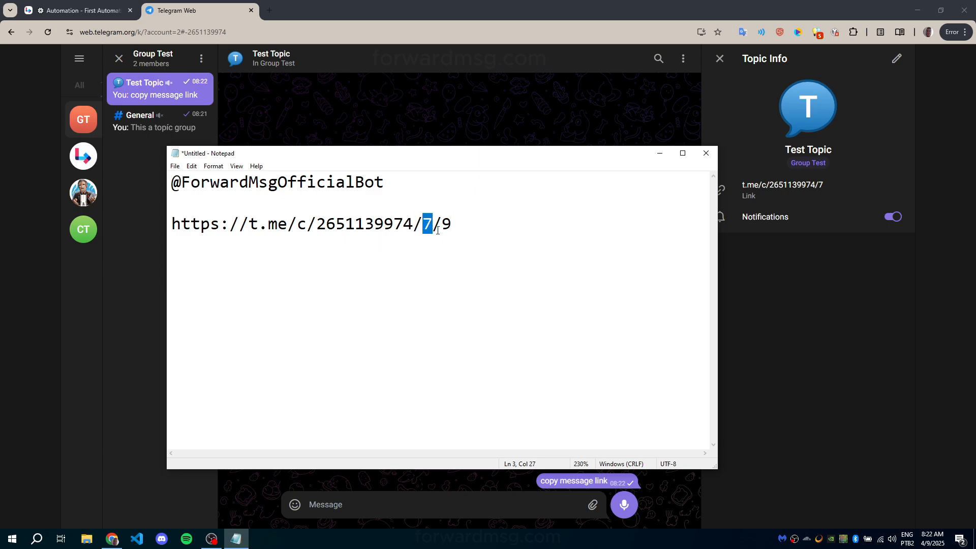
{"action": "left_click", "coordinate": [430, 224]}
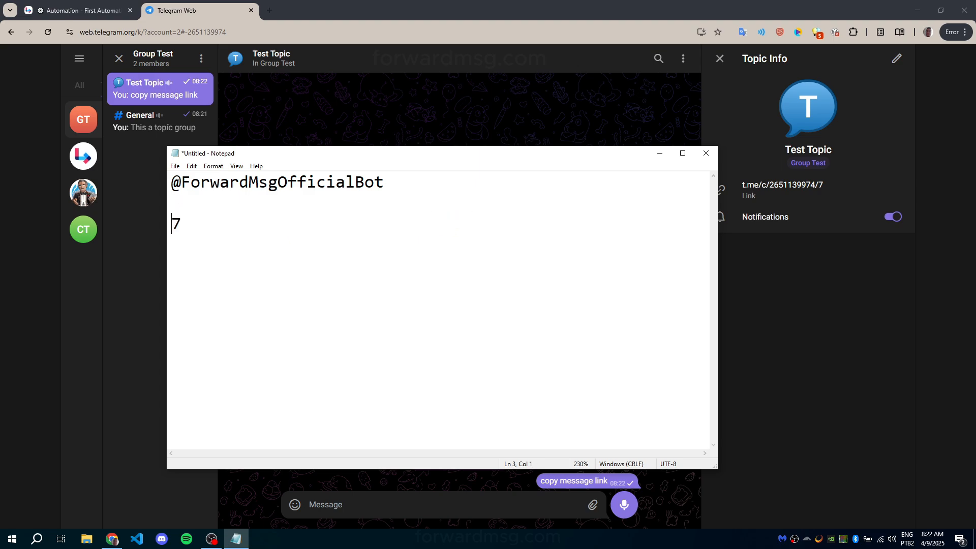
{"action": "type", "text": "TOPIC"}
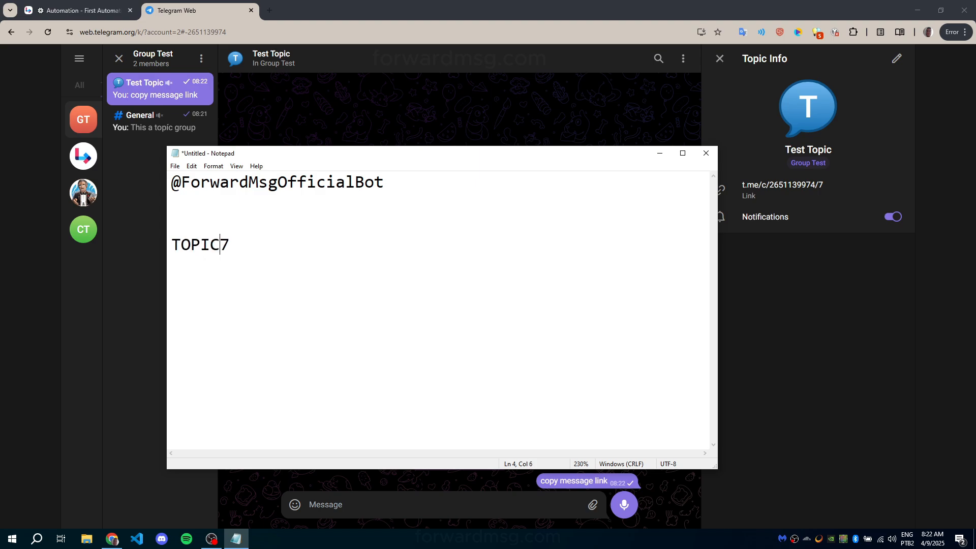
{"action": "type", "text": "ID ="}
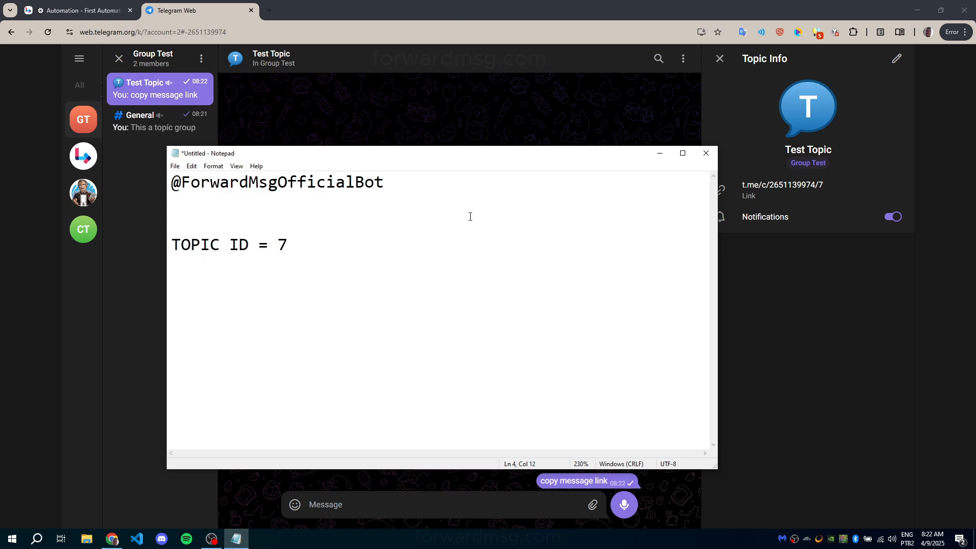
{"action": "left_click", "coordinate": [200, 58]}
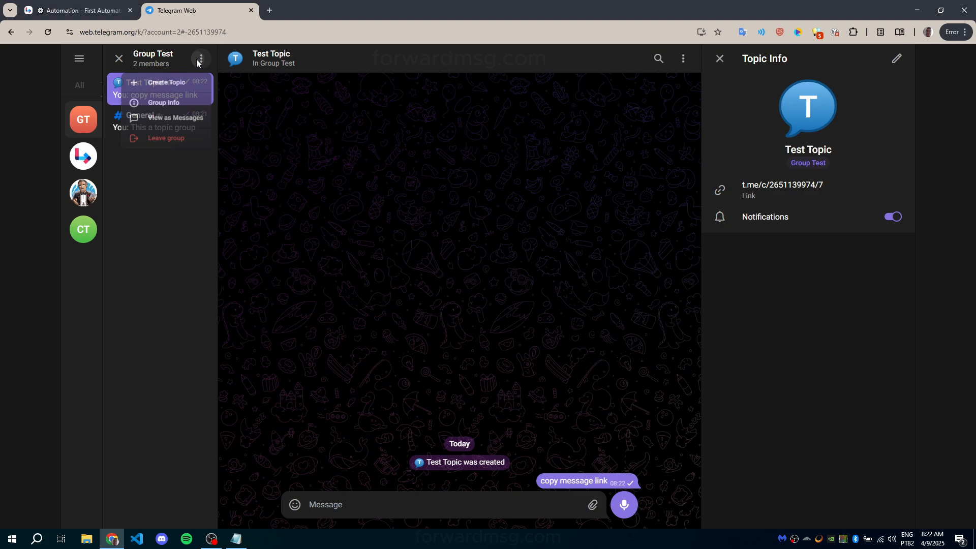
Step: Create 'Another Topic' in Group Test and send Hello in it
{"action": "left_click", "coordinate": [166, 82]}
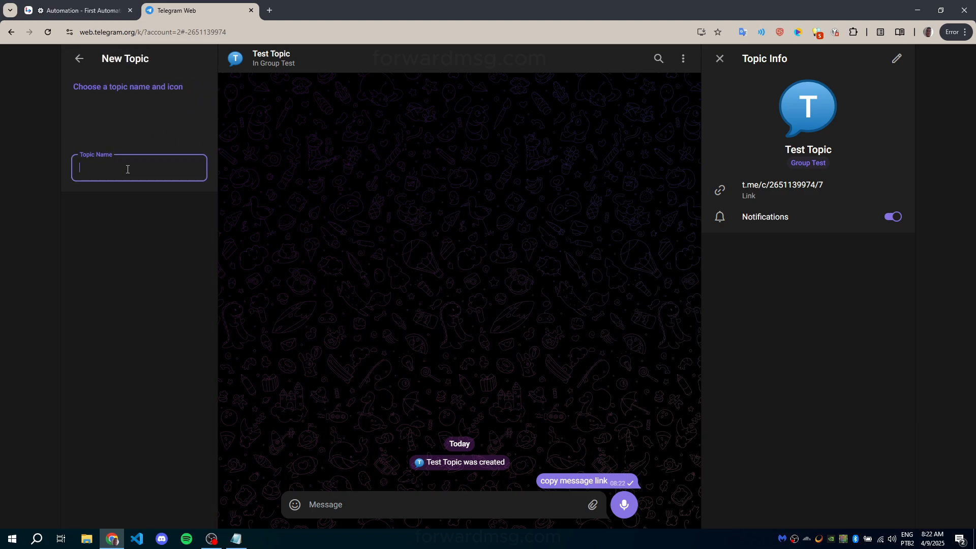
{"action": "type", "text": "Another Topic"}
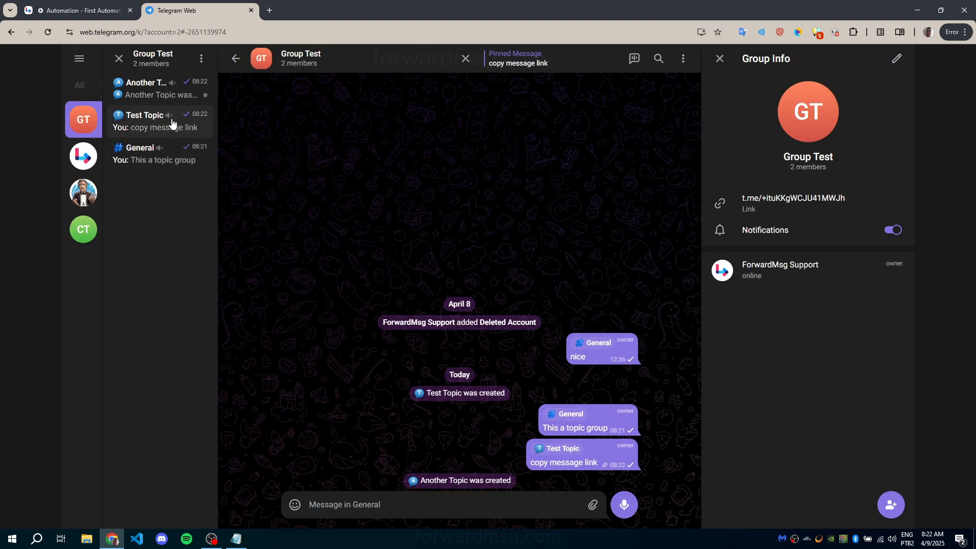
{"action": "left_click", "coordinate": [158, 88]}
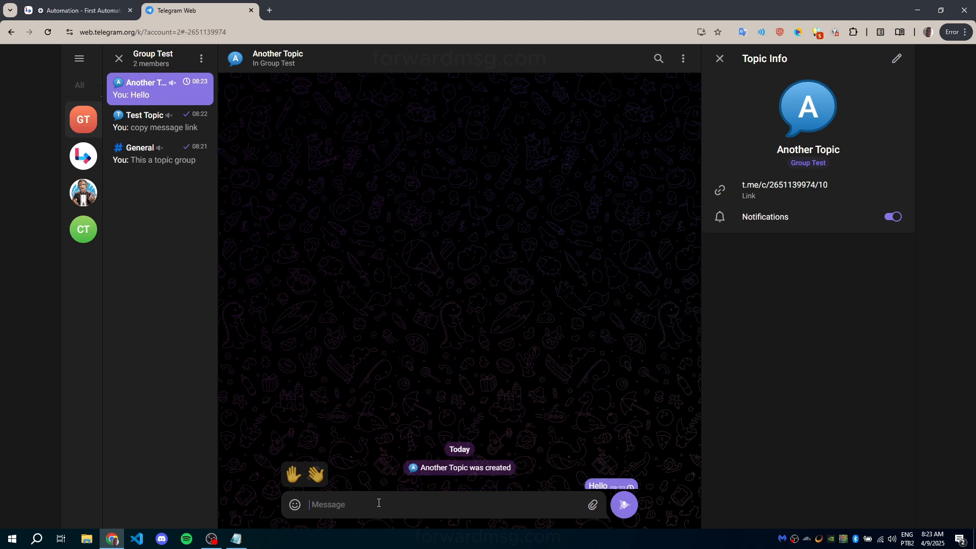
{"action": "double_click", "coordinate": [596, 481]}
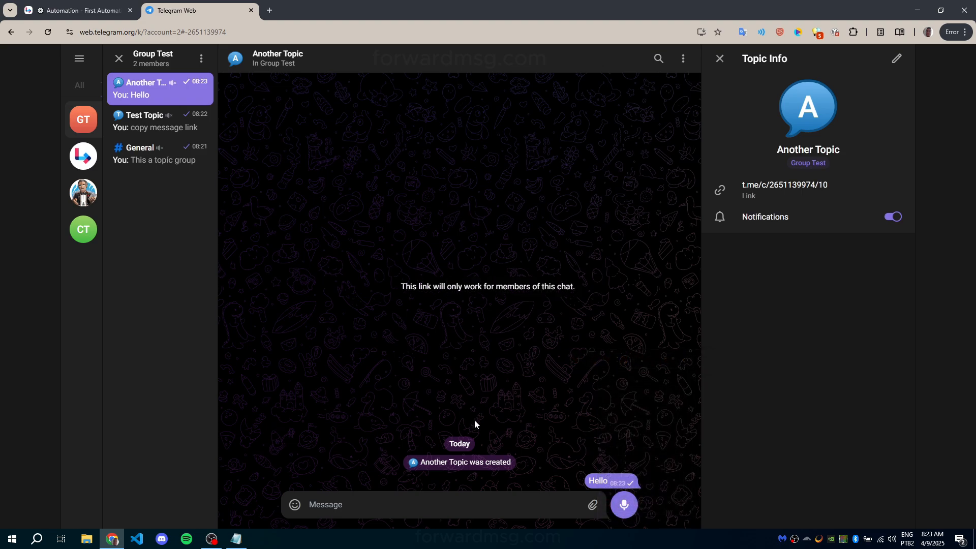
{"action": "left_click", "coordinate": [236, 538]}
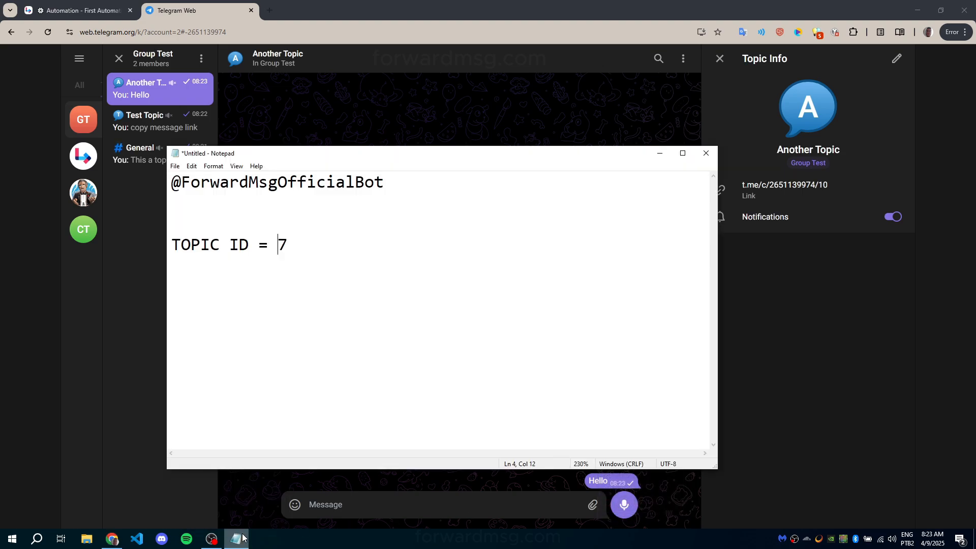
{"action": "type", "text": "https://t.me/c/2651139974/10/11"}
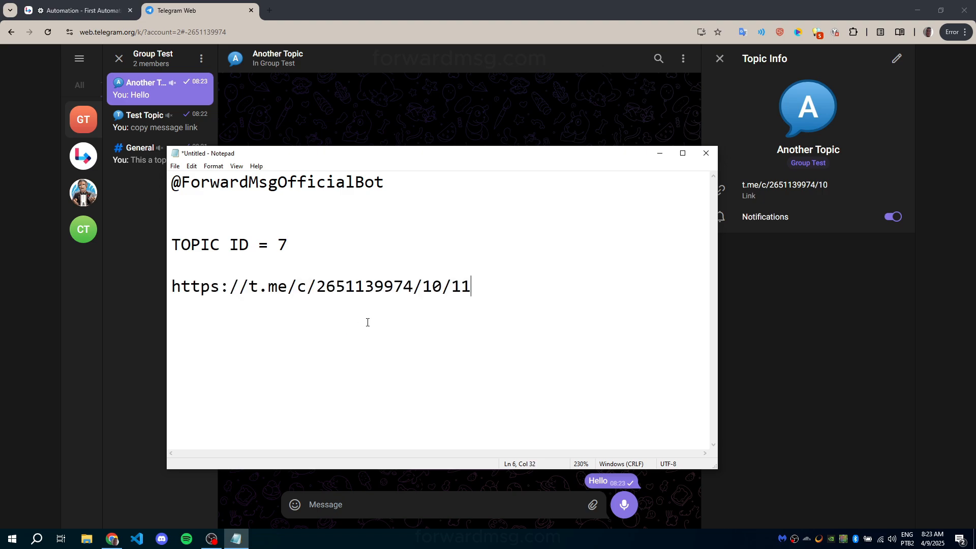
{"action": "double_click", "coordinate": [454, 286]}
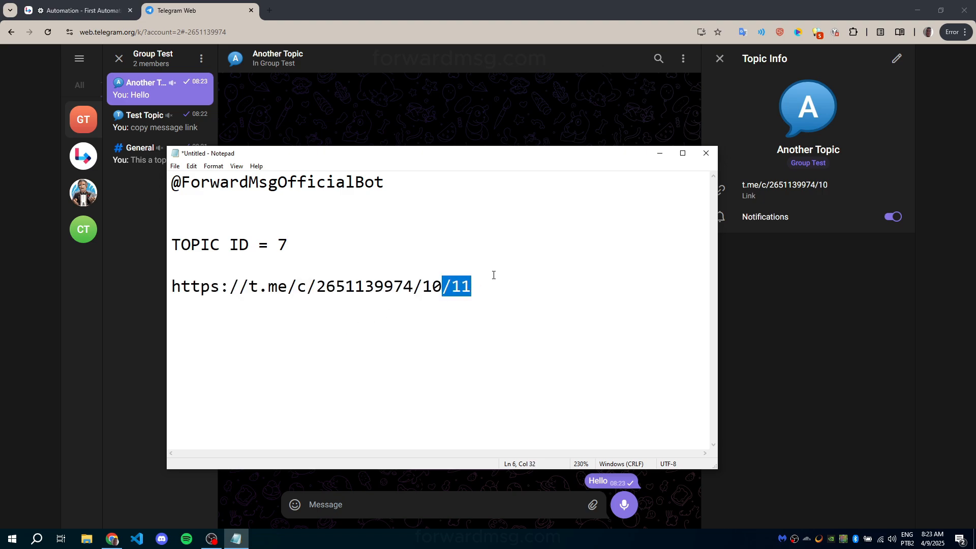
{"action": "type", "text": "10"}
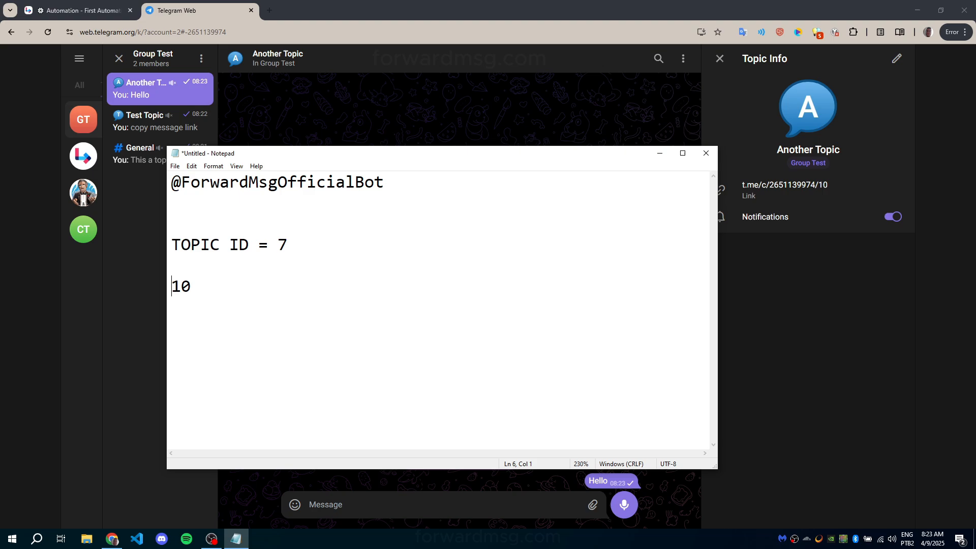
{"action": "type", "text": "TOPIC ID"}
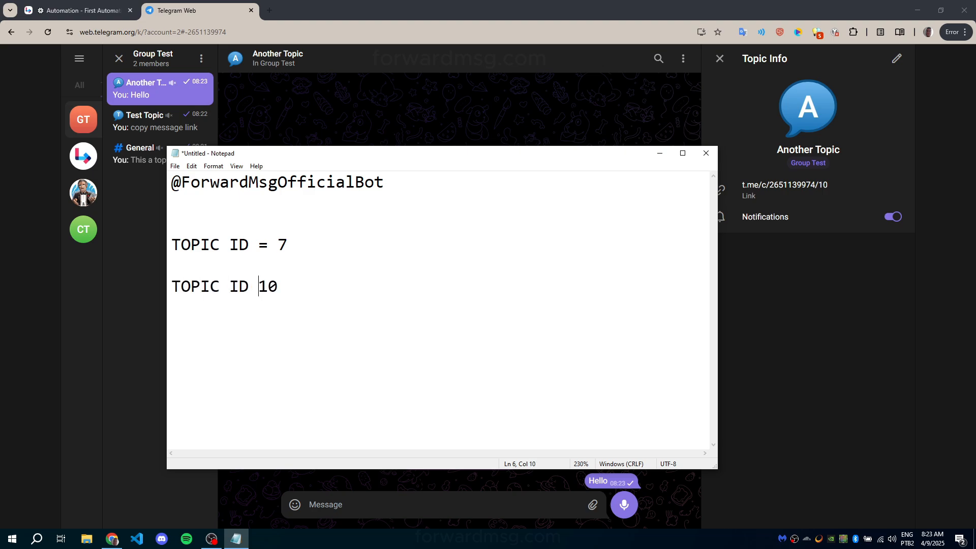
{"action": "type", "text": "="}
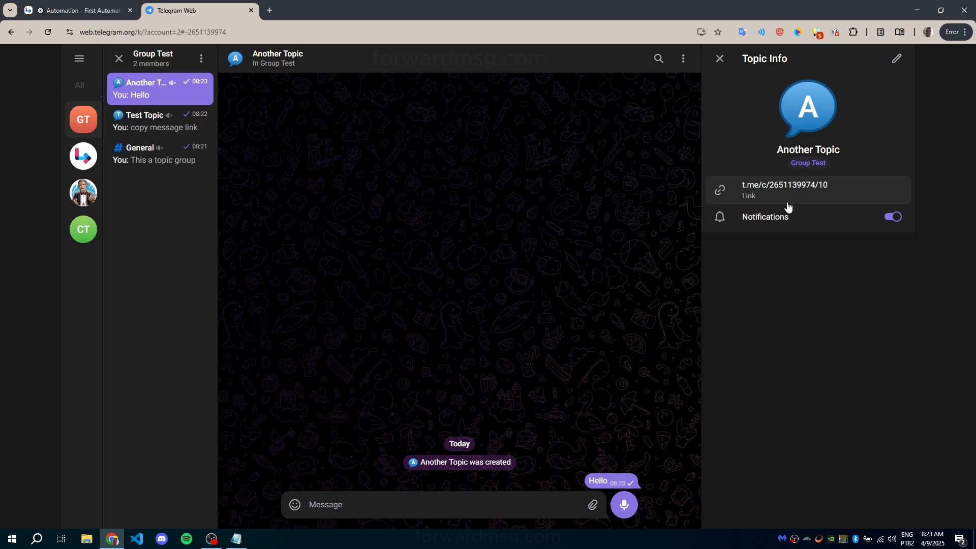
Step: Copy the Another Topic and Test Topic links into Notepad, confirming topic IDs 10 and 7
{"action": "left_click", "coordinate": [782, 190]}
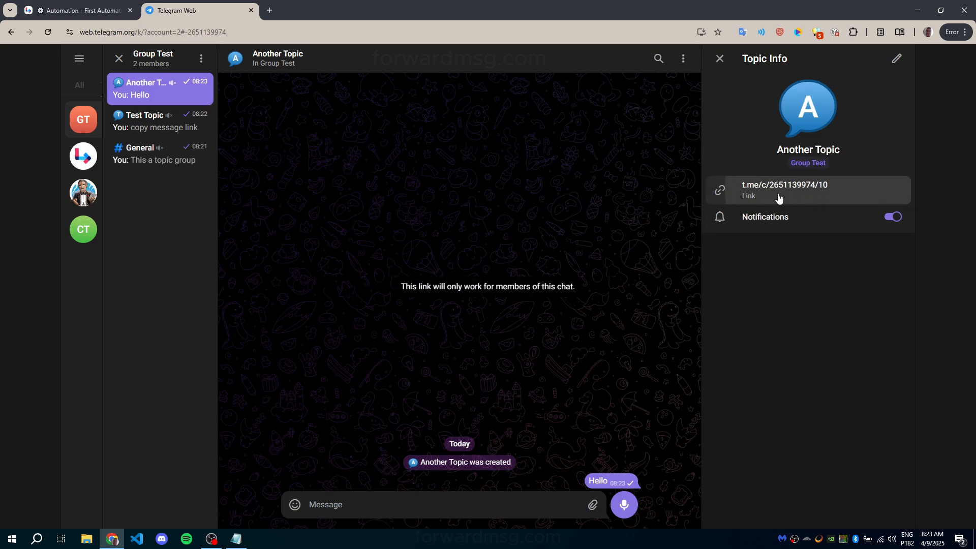
{"action": "left_click", "coordinate": [235, 537]}
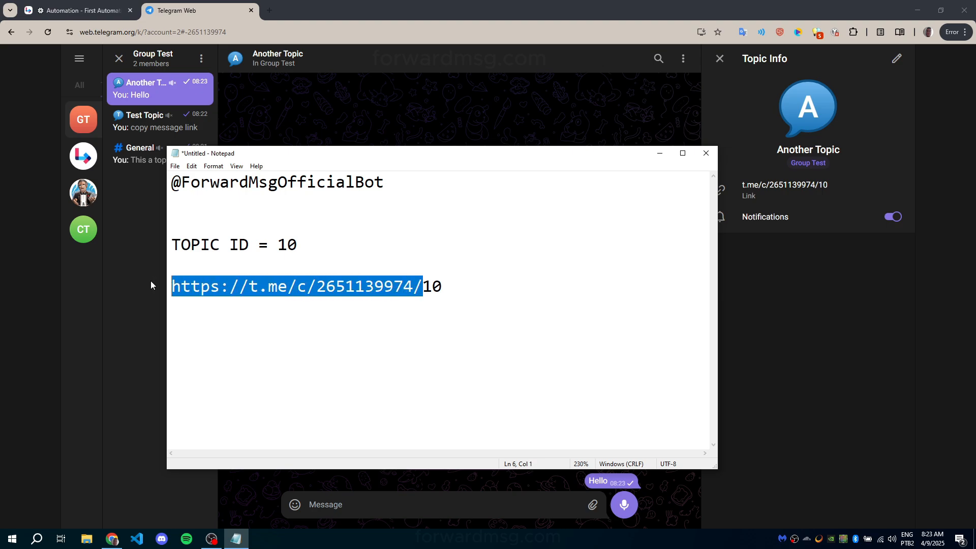
{"action": "key", "text": "Delete"}
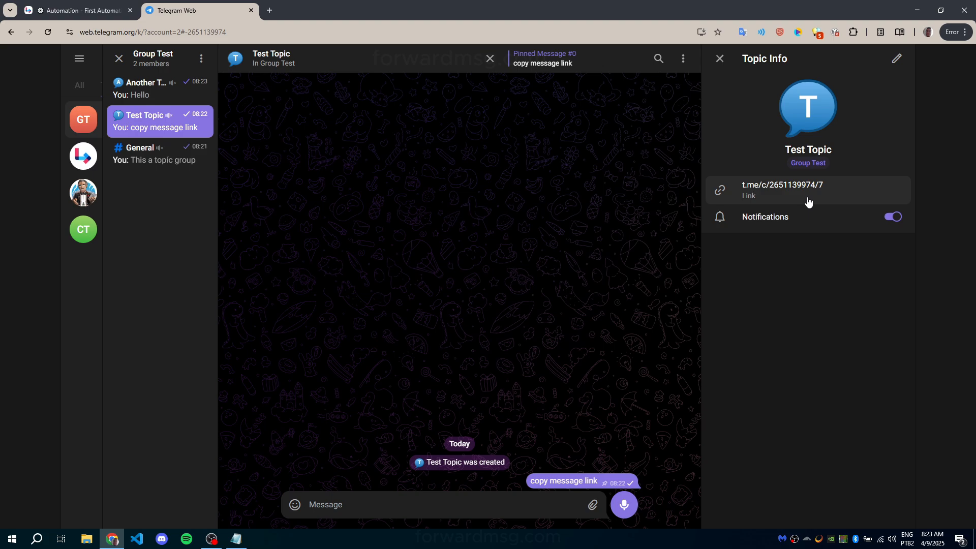
{"action": "left_click", "coordinate": [235, 538]}
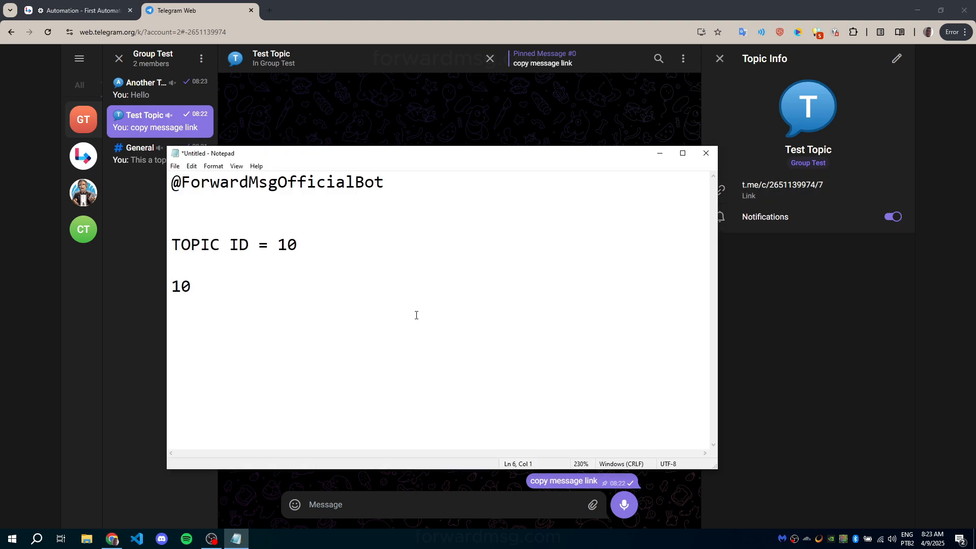
{"action": "type", "text": "https://t.me/c/2651139974/7"}
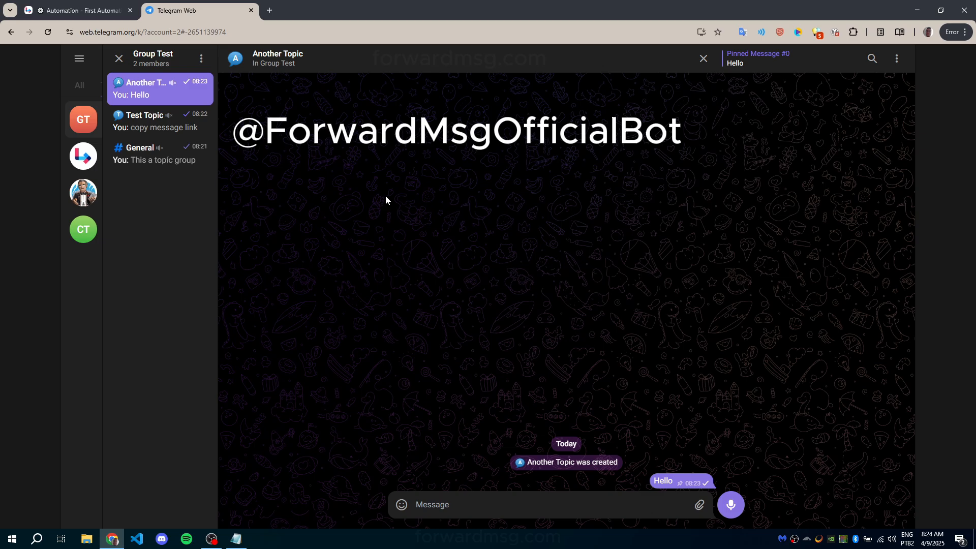
Step: Add ForwardMsg Bot as a member of Group Test
{"action": "left_click", "coordinate": [200, 58]}
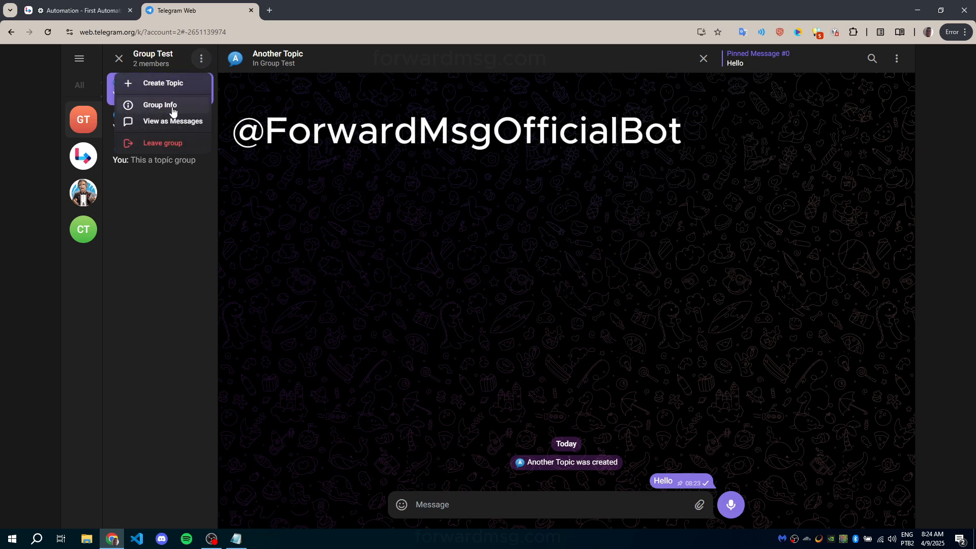
{"action": "left_click", "coordinate": [159, 104]}
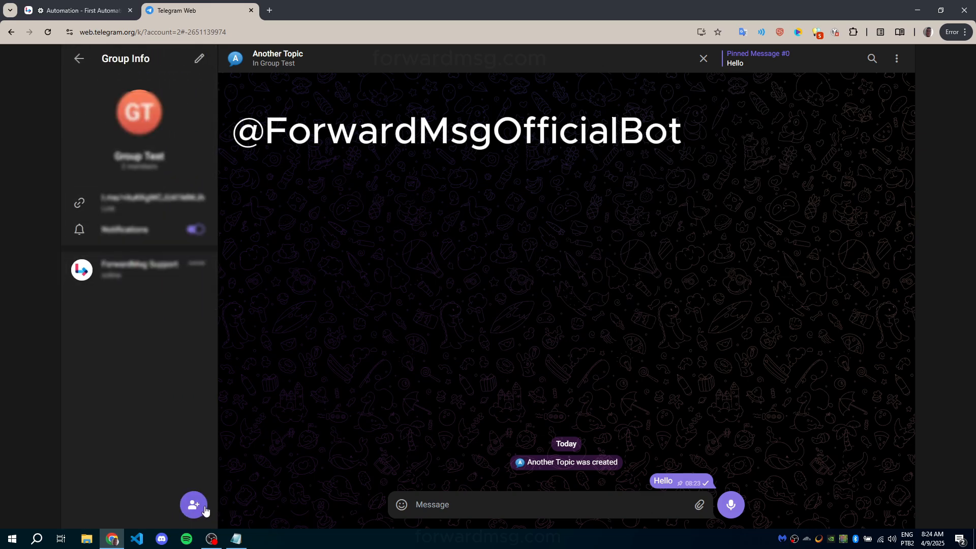
{"action": "left_click", "coordinate": [193, 504]}
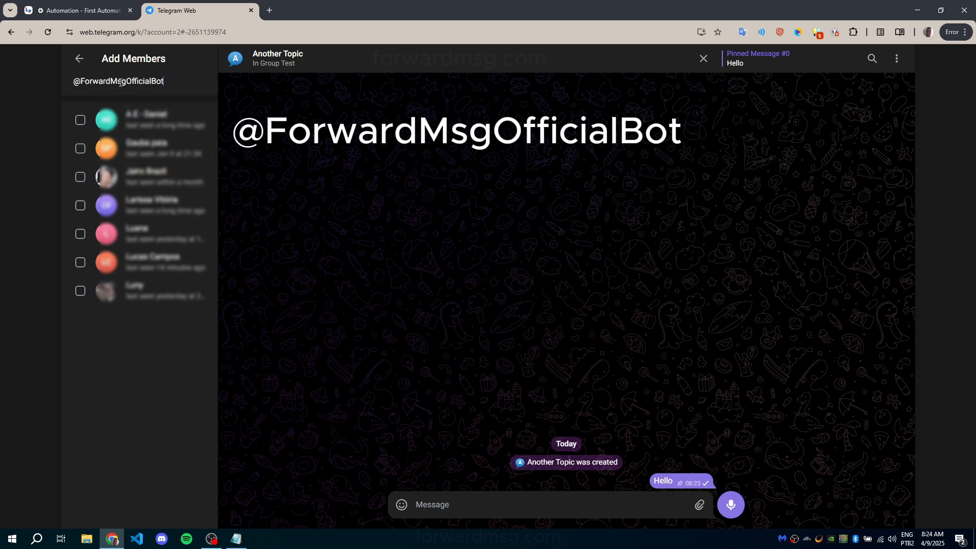
{"action": "left_click", "coordinate": [119, 80]}
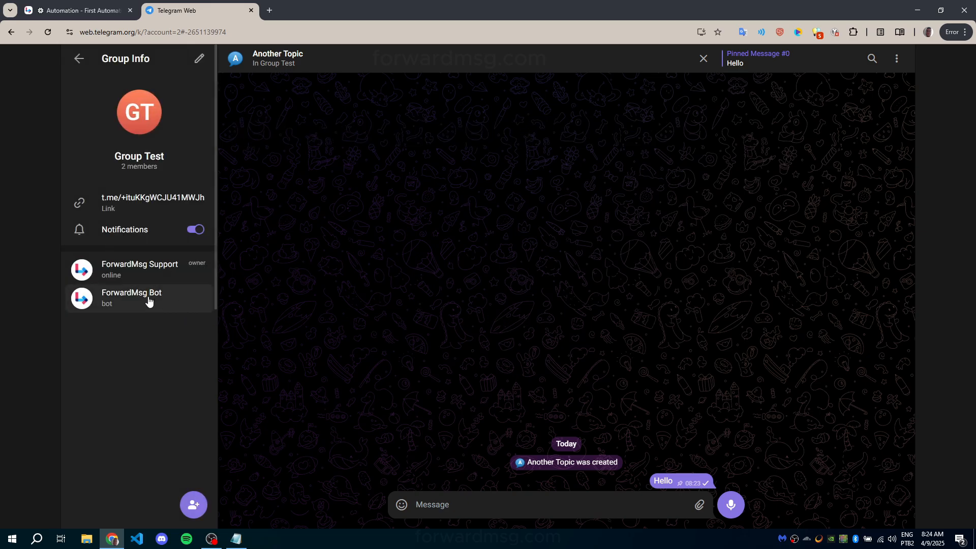
Step: Promote ForwardMsg Bot to group admin and return to the topic chat
{"action": "right_click", "coordinate": [131, 297]}
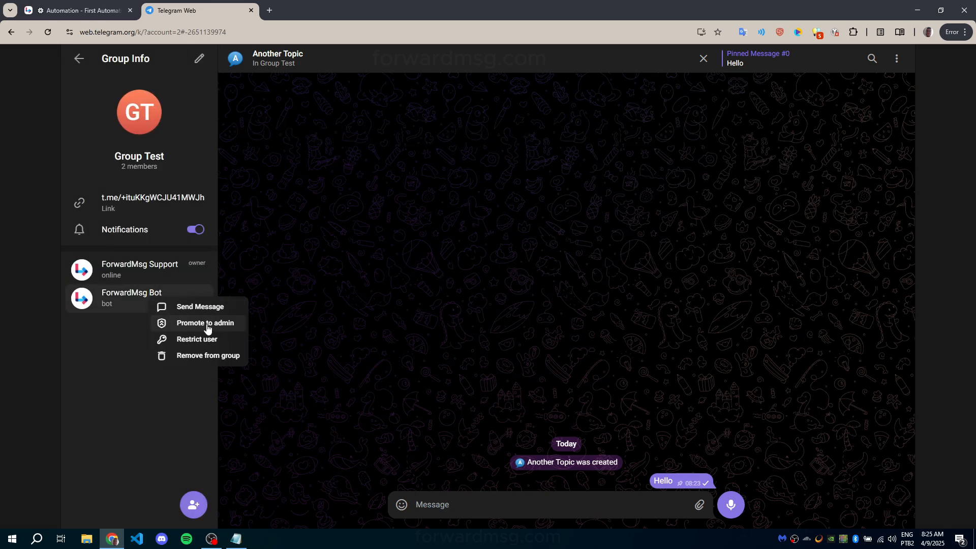
{"action": "left_click", "coordinate": [205, 322]}
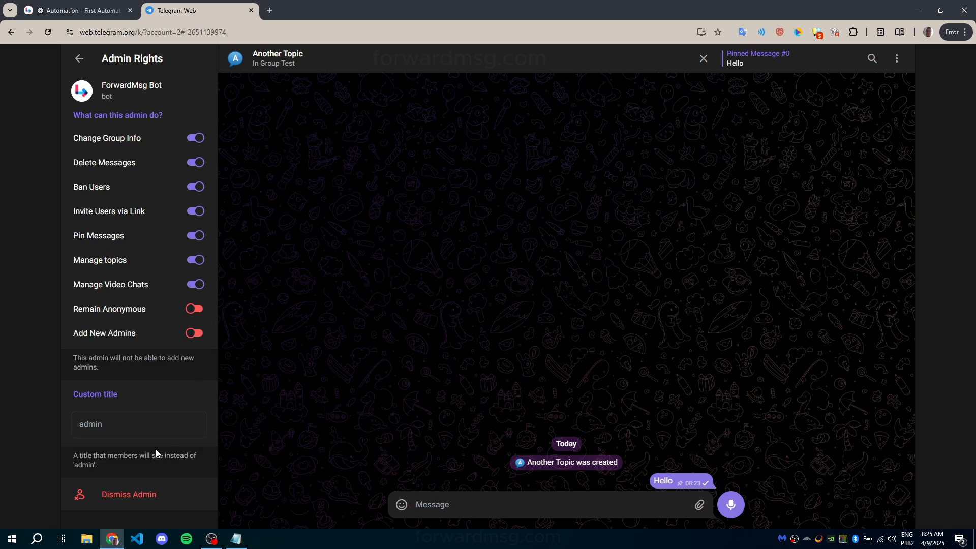
{"action": "left_click", "coordinate": [78, 58]}
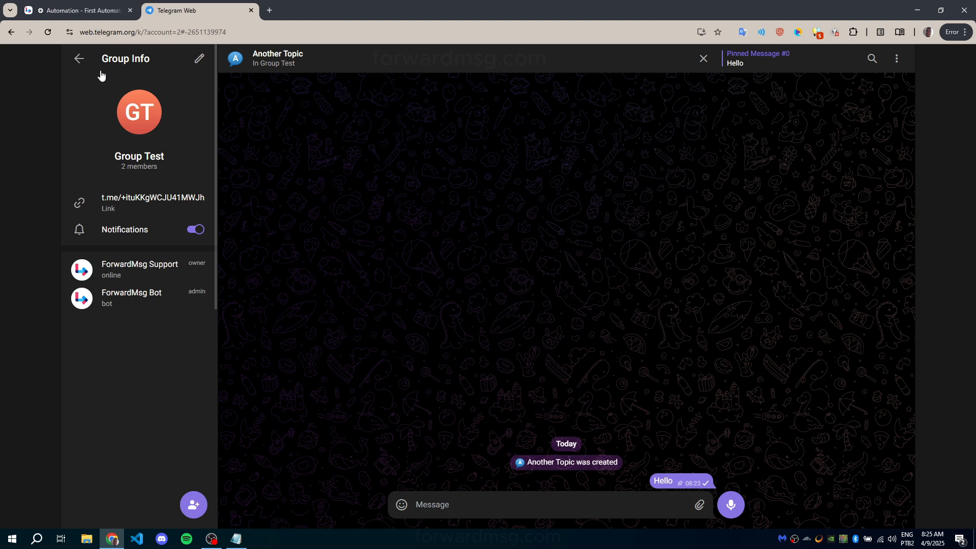
{"action": "left_click", "coordinate": [79, 58]}
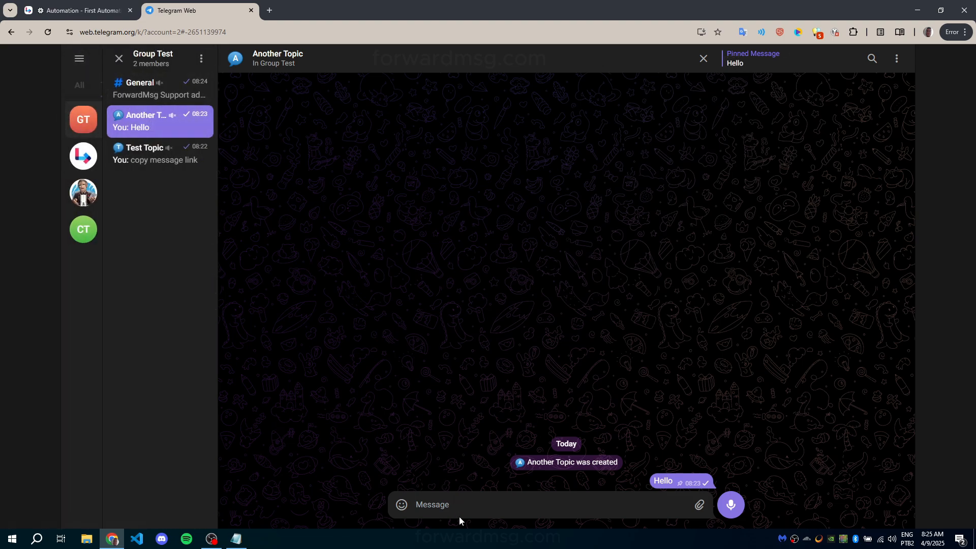
{"action": "type", "text": "@ForwardMsgOfficialBot"}
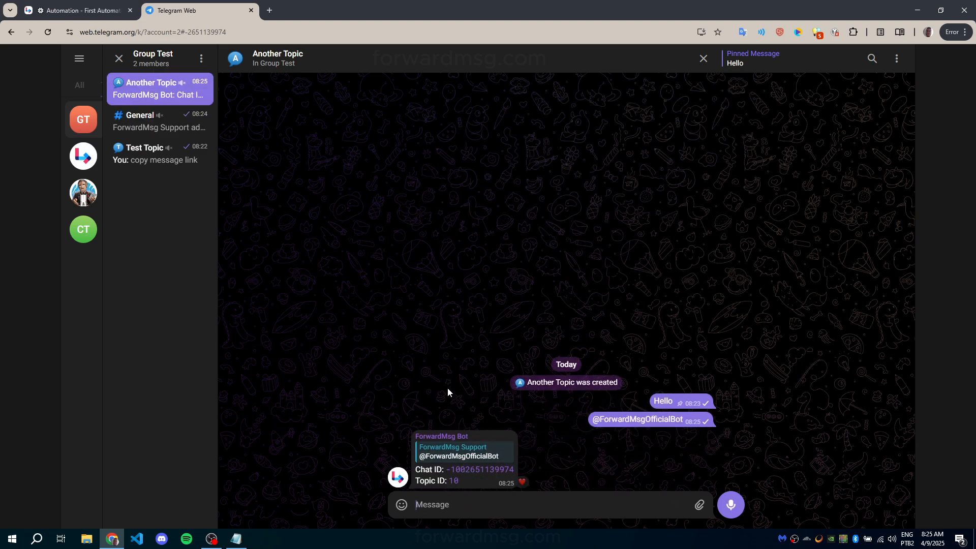
{"action": "left_click", "coordinate": [159, 121]}
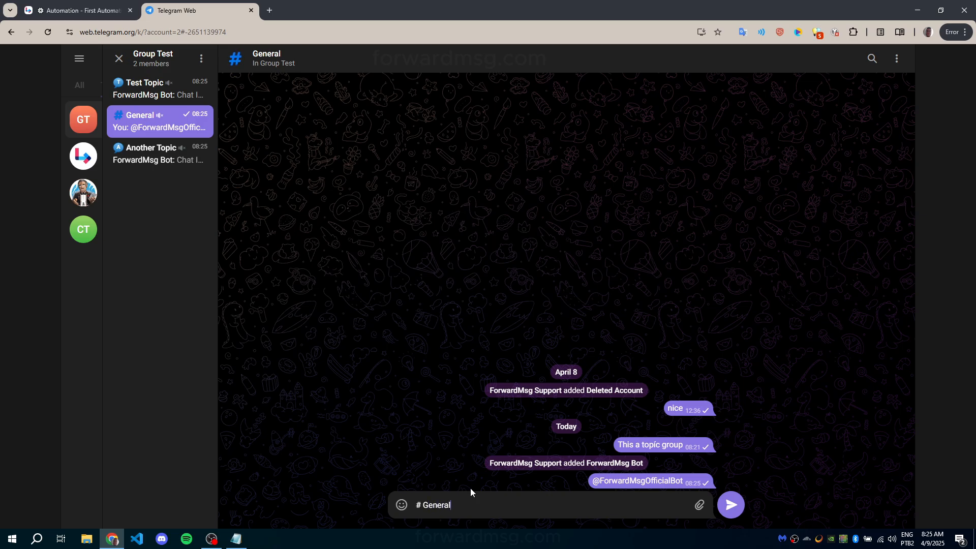
{"action": "type", "text": "Chats"}
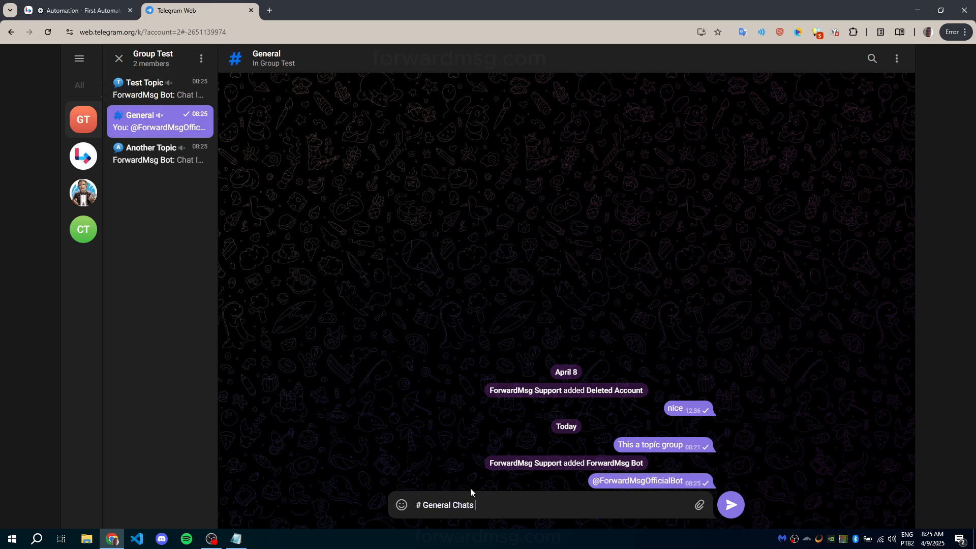
{"action": "type", "text": "are topic 0"}
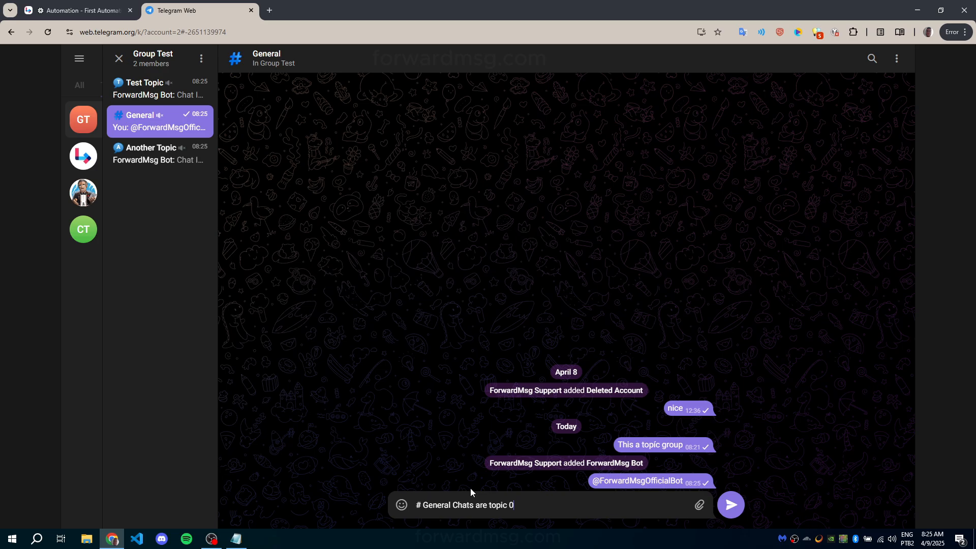
{"action": "left_click", "coordinate": [730, 504]}
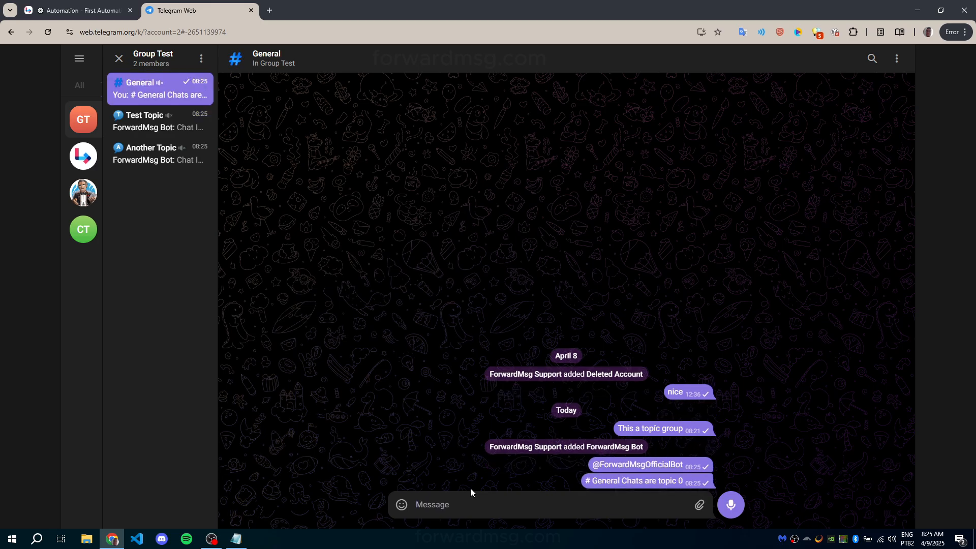